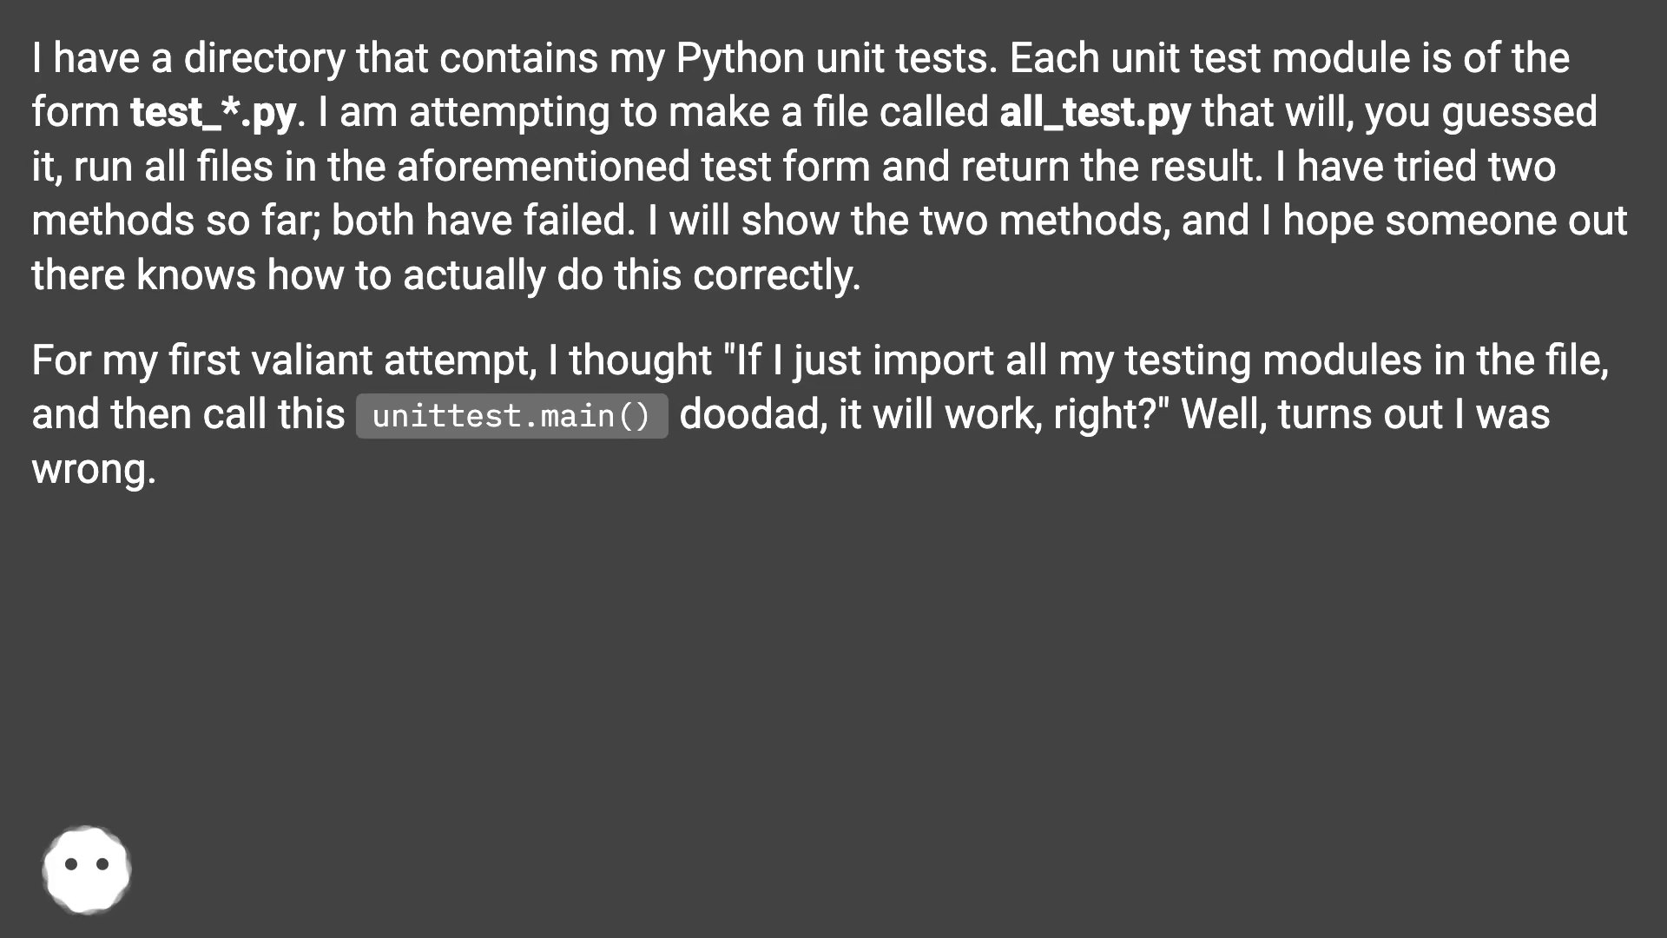
scroll("down", 3)
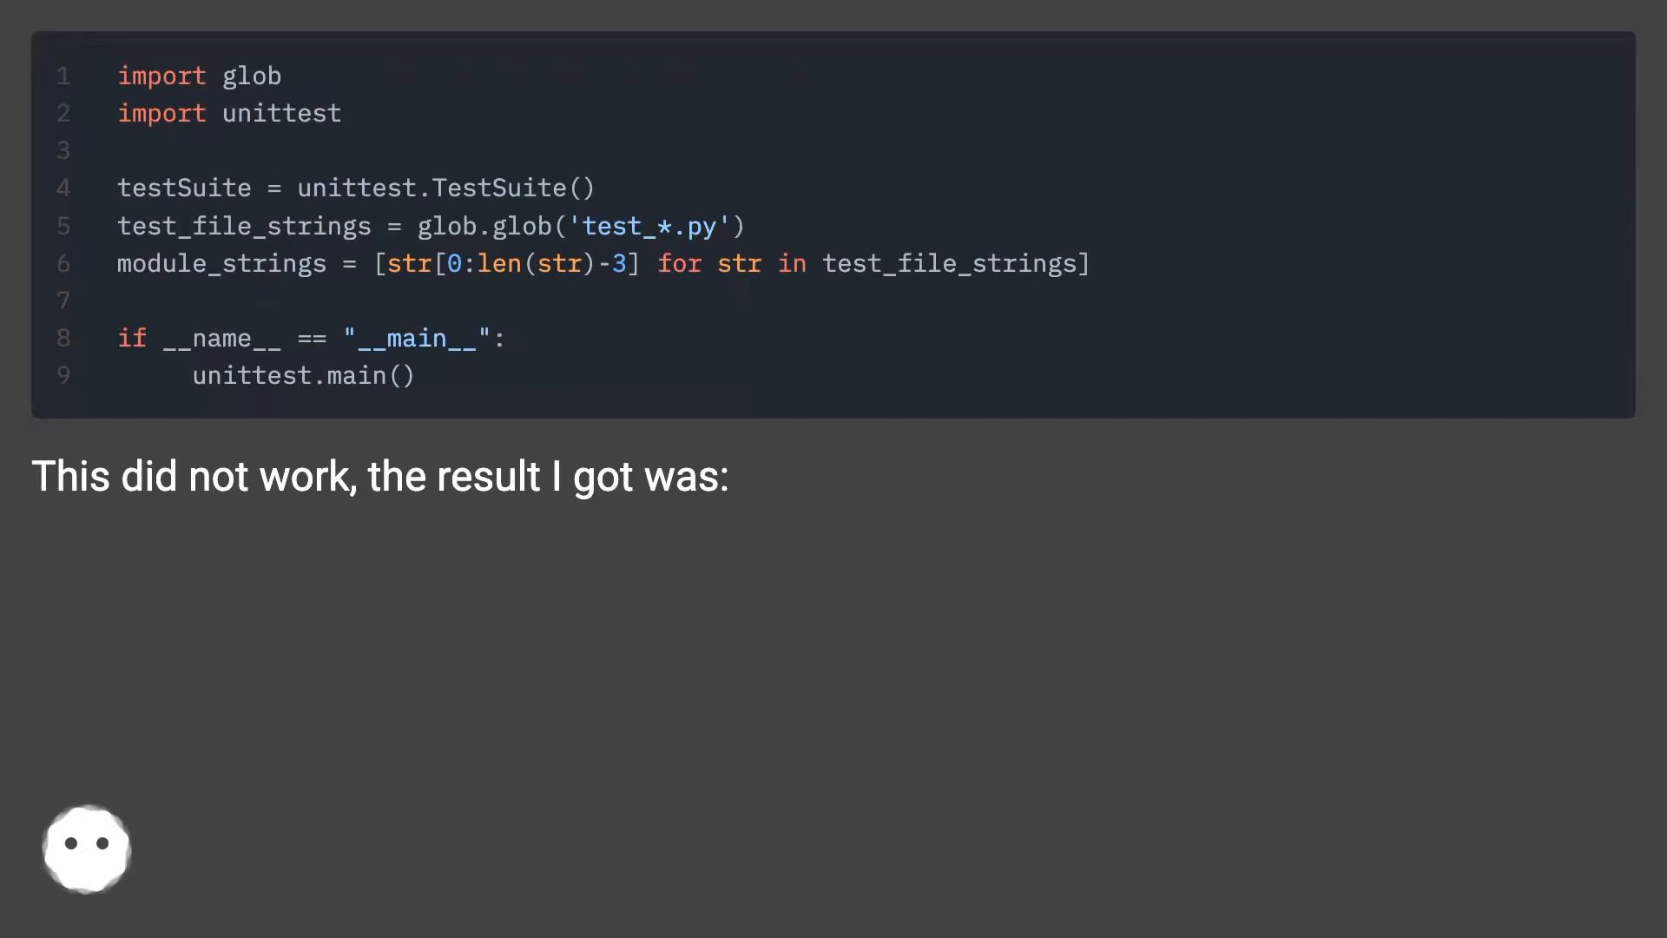
scroll("down", 3)
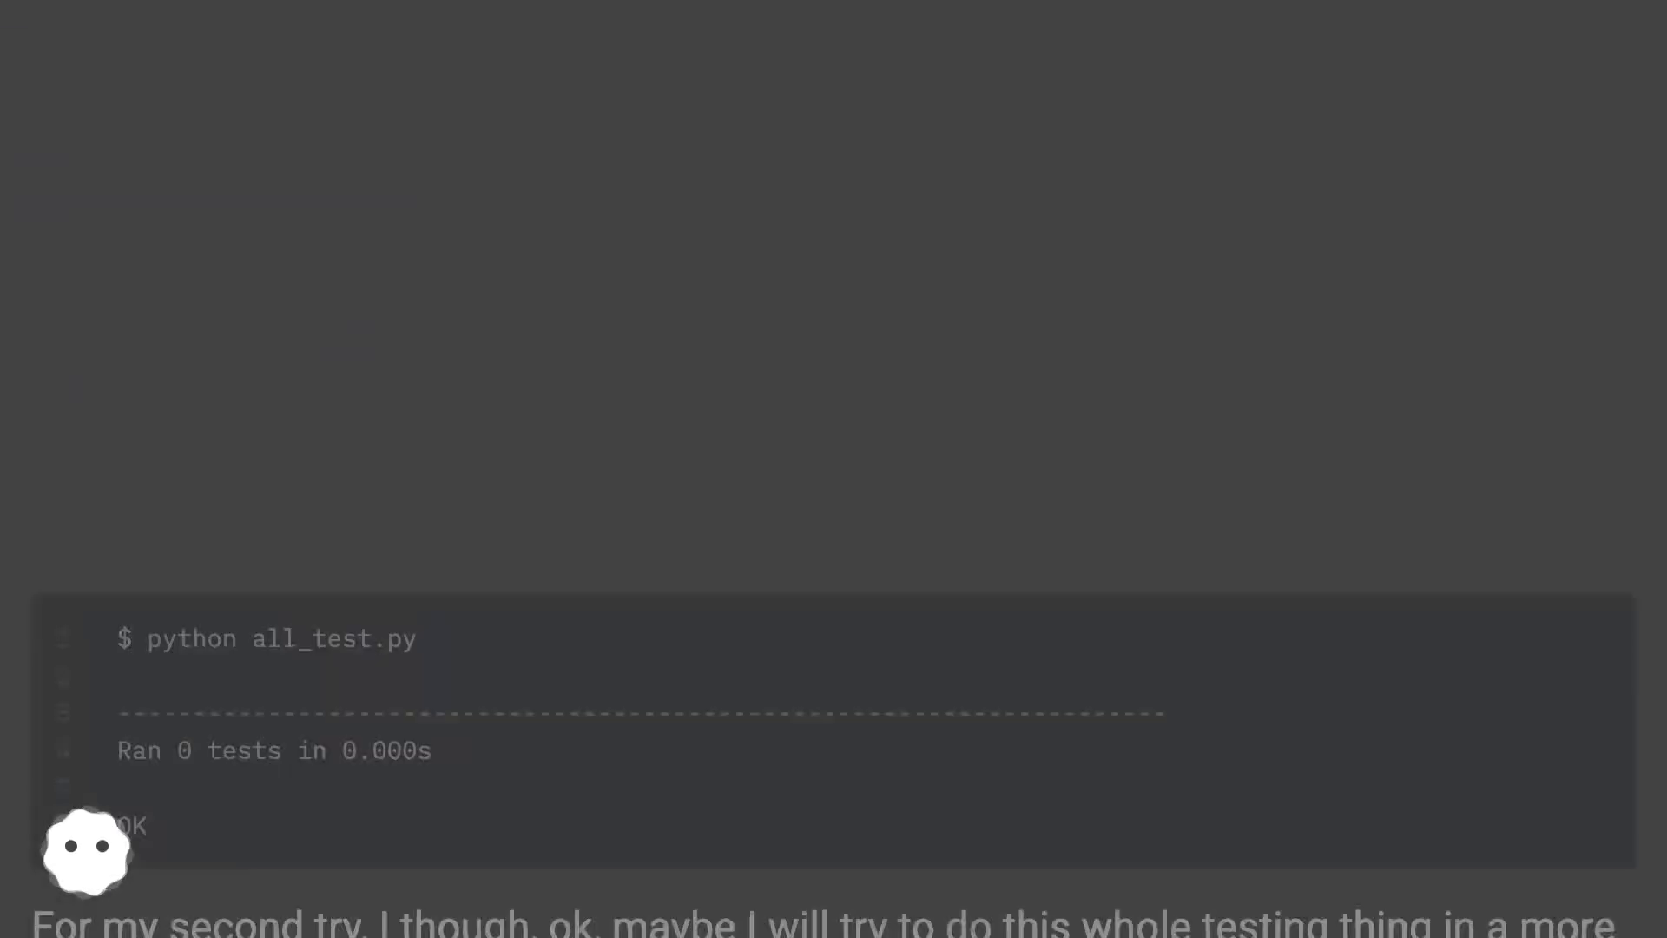